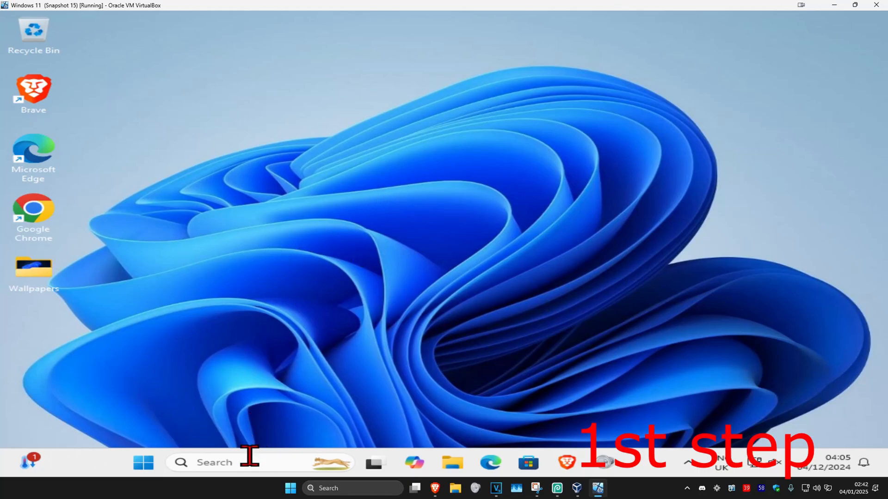
Search for "phone link" and bring up the Phone Link result's options.
text(phone link)
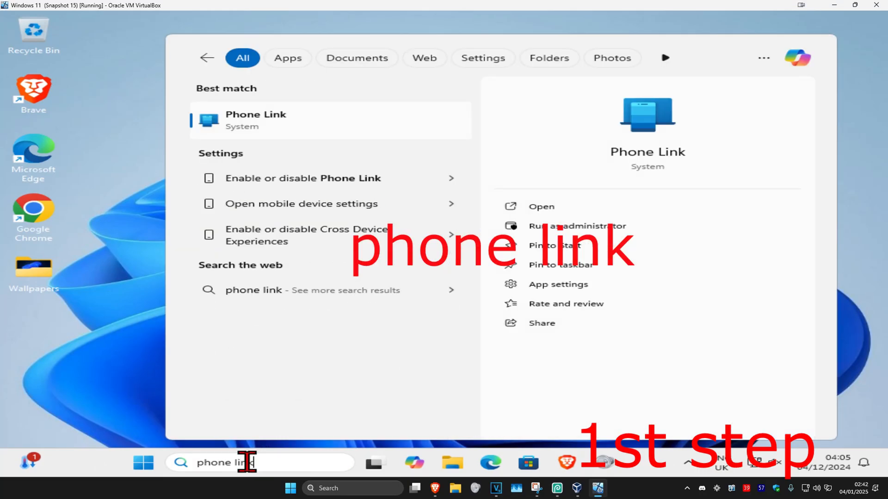
right_click(254, 120)
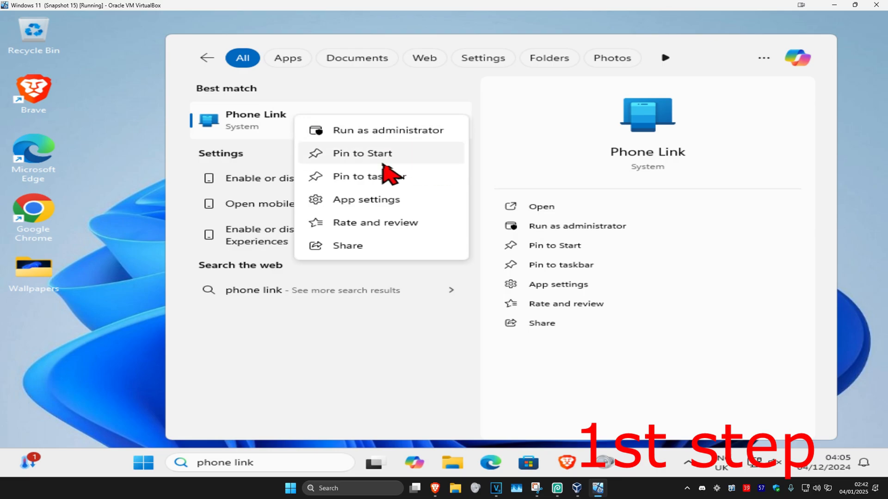
Terminate Phone Link and its processes from its app settings page.
click(366, 199)
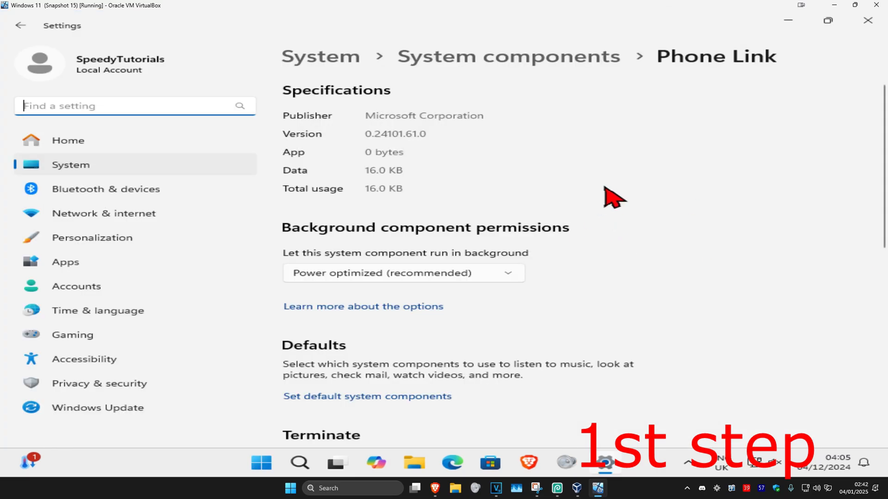
scroll(down, 3)
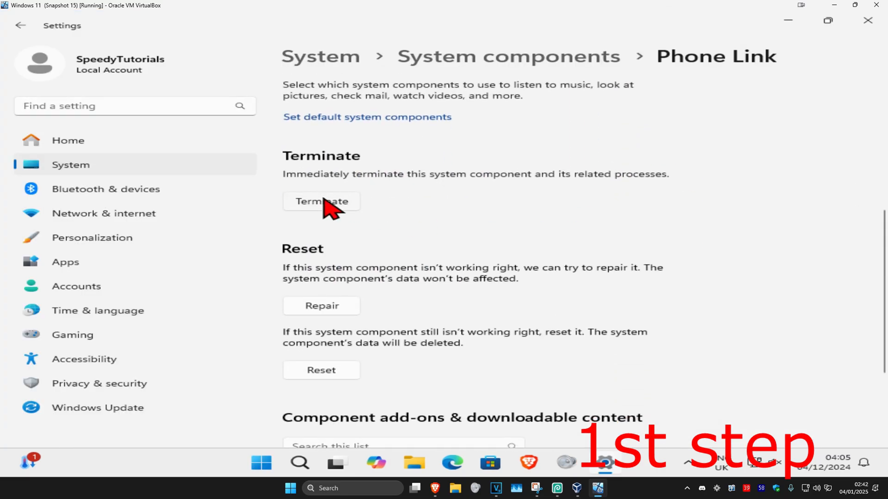
click(320, 369)
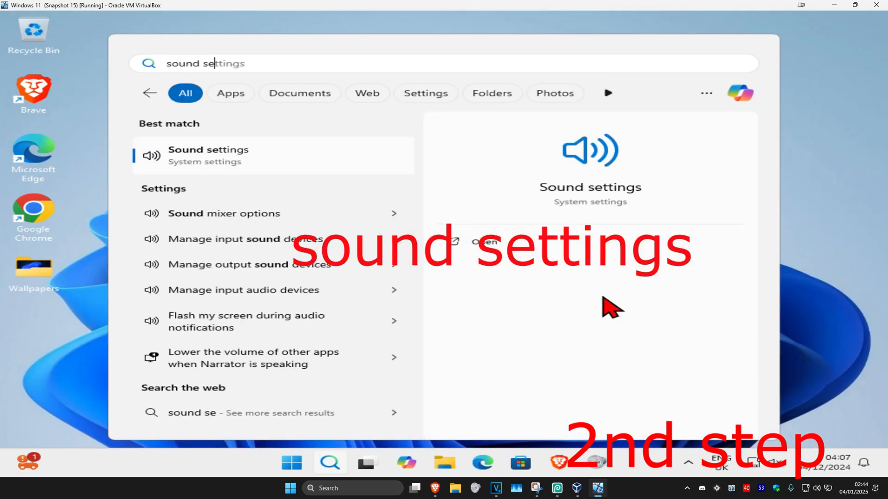
Open Sound settings and bring up the classic More sound settings dialog.
click(208, 156)
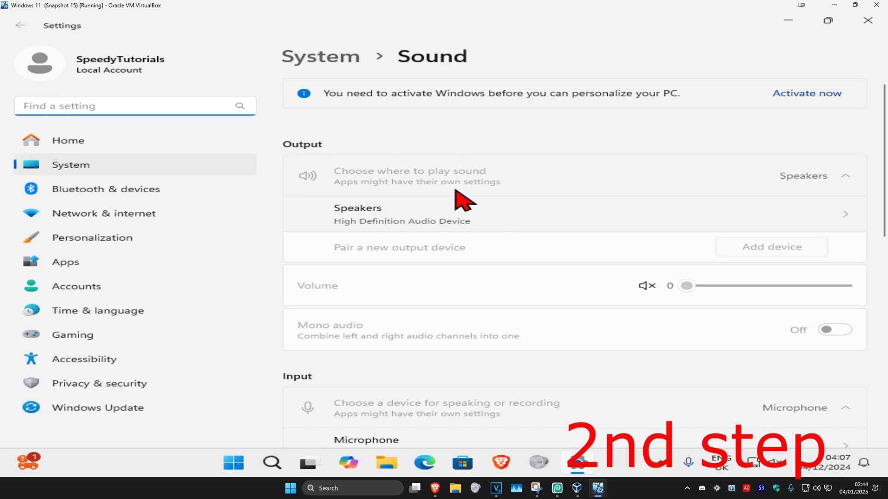
scroll(down, 3)
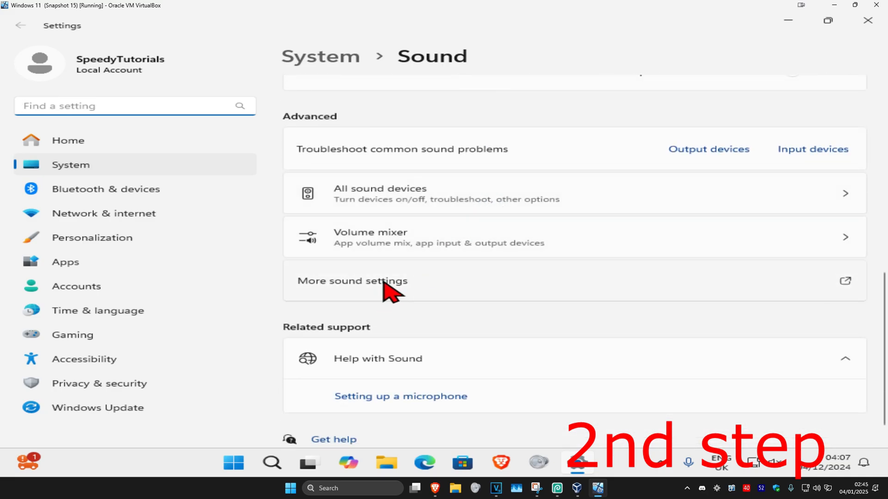
click(352, 281)
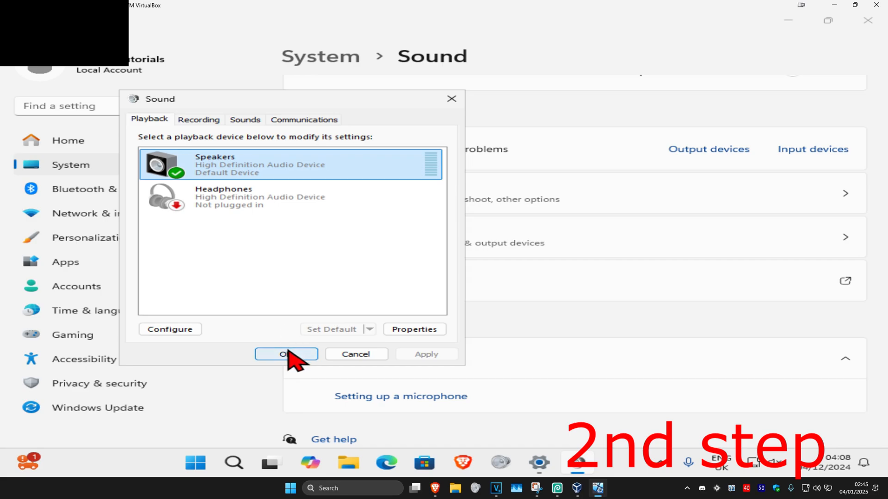
Accept Speakers as the default playback device and reopen Sound settings to check volume.
click(286, 354)
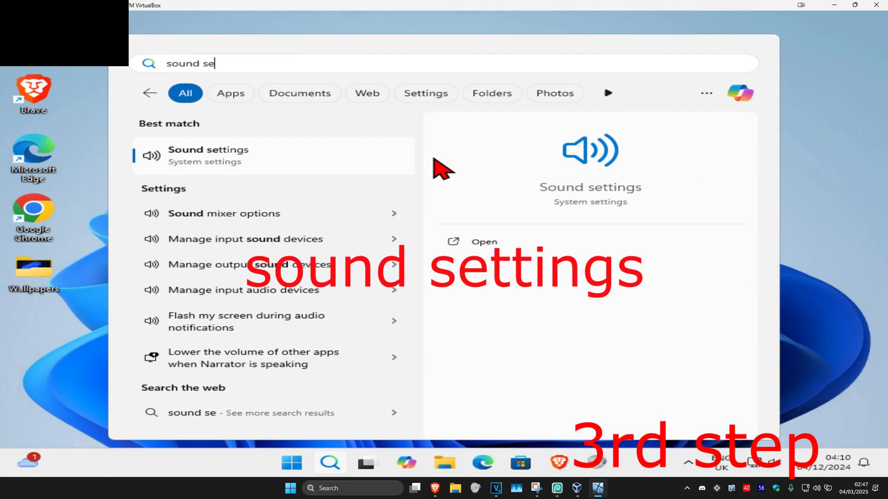
click(207, 156)
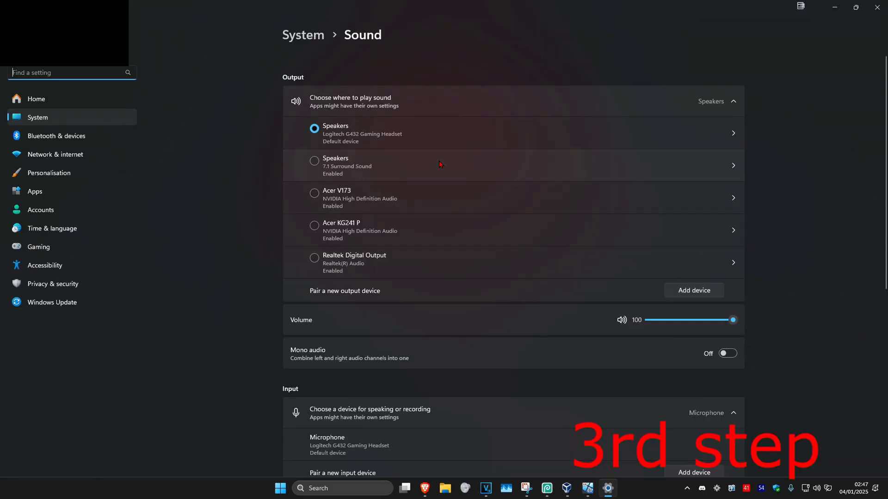